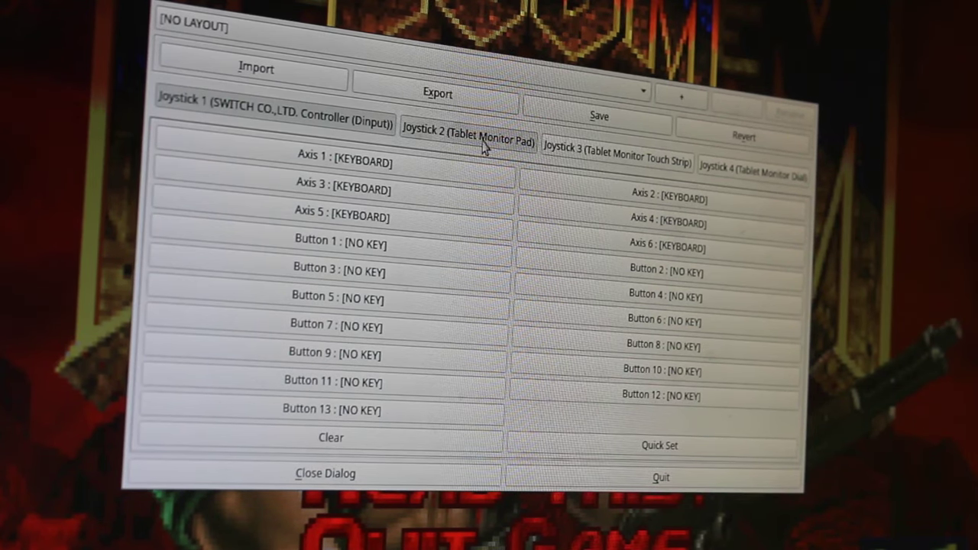
Show the Joystick 4 (Tablet Monitor Dial) tab with its three axes and one button
click(752, 168)
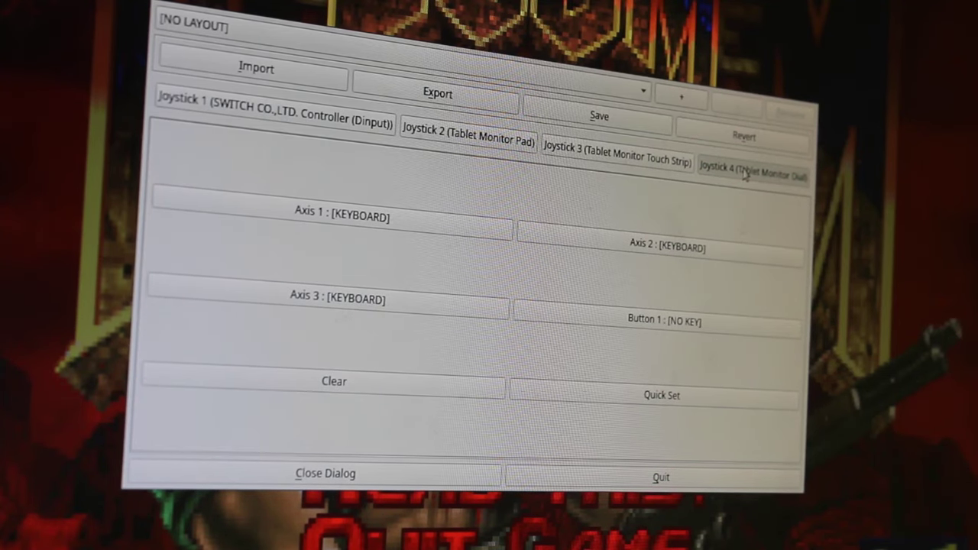
click(274, 122)
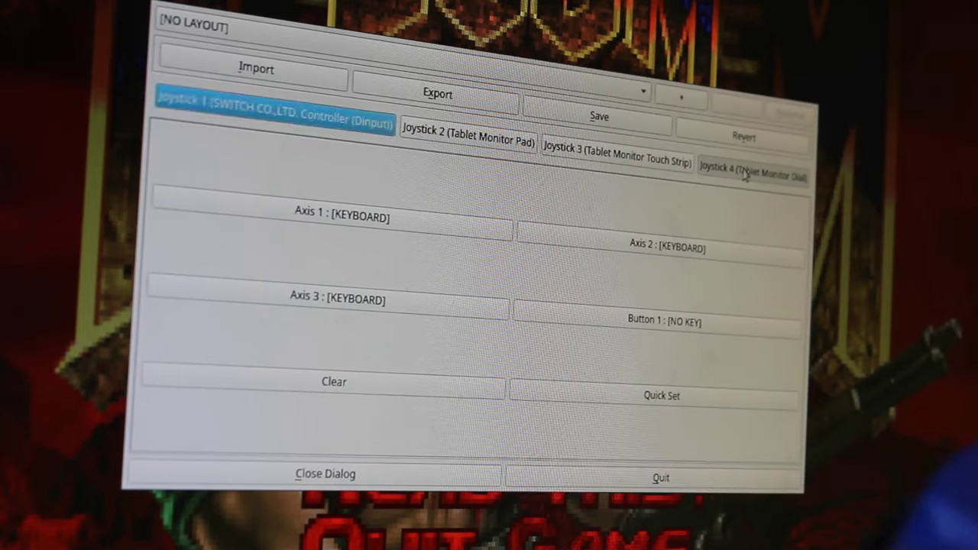
Return to the Joystick 1 (SWITCH CO.,LTD. Controller) tab and highlight Button 2
click(275, 118)
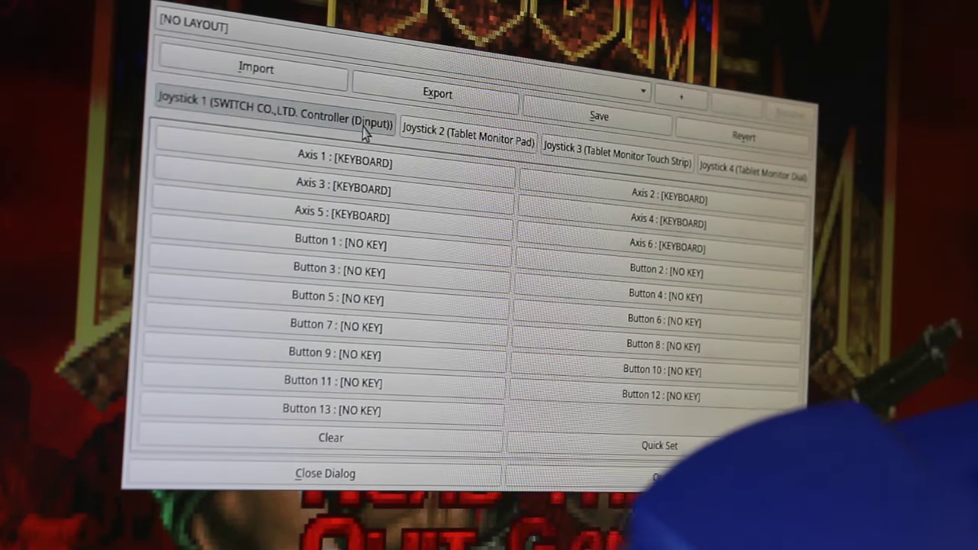
click(661, 269)
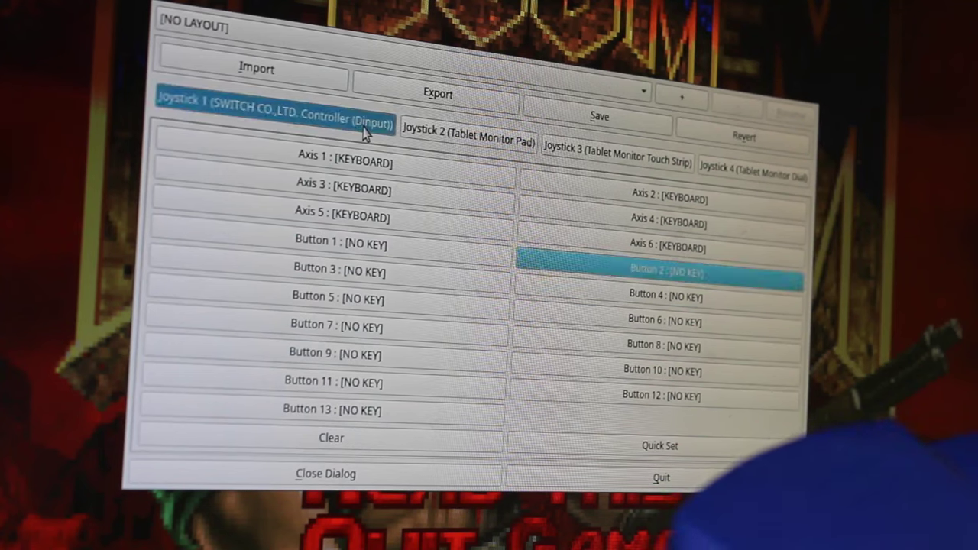